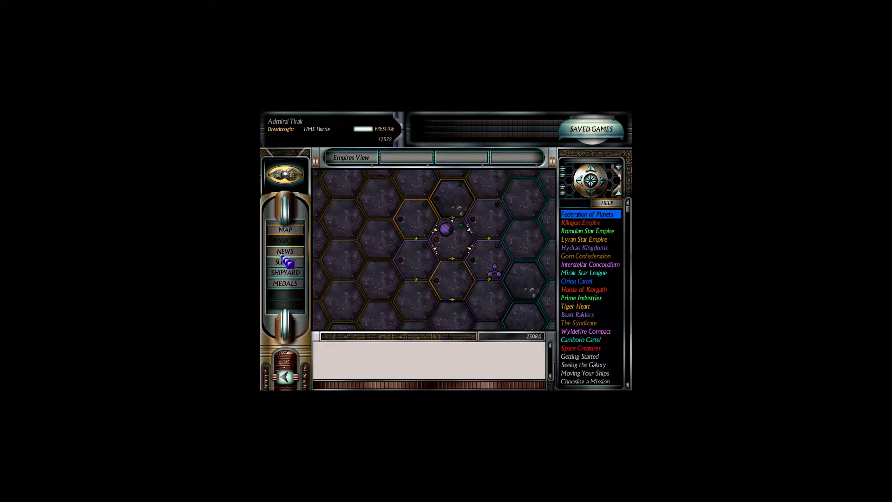
Open the shipyard's list of purchasable ship classes with BPV and prices.
{"action": "left_click", "coordinate": [285, 272]}
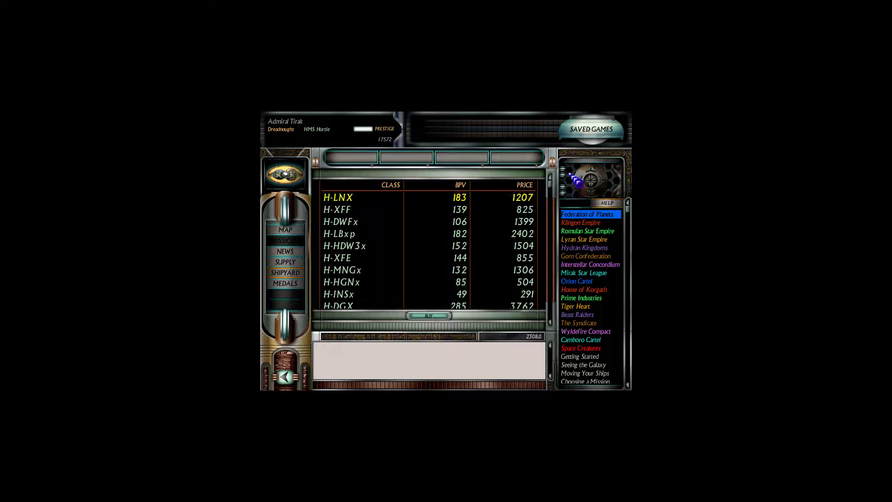
Top up the HMS Hurtle's marines to 25 and confirm the resupply.
{"action": "left_click", "coordinate": [285, 261]}
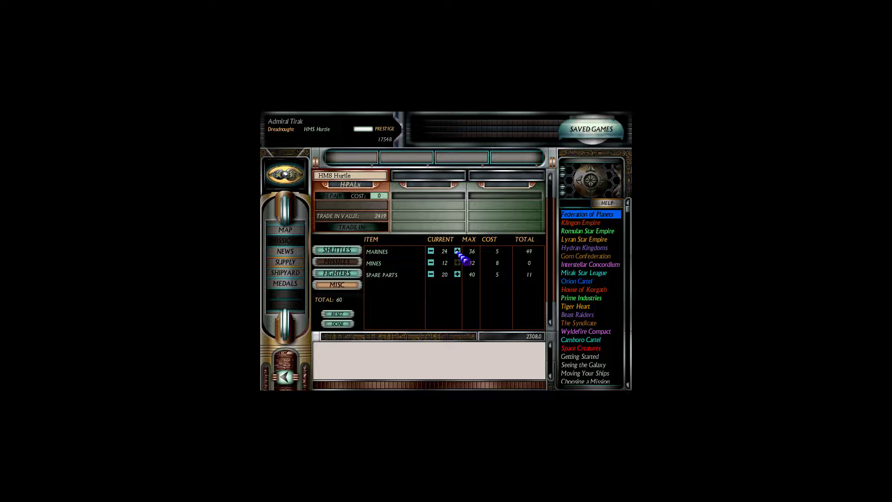
{"action": "left_click", "coordinate": [457, 251]}
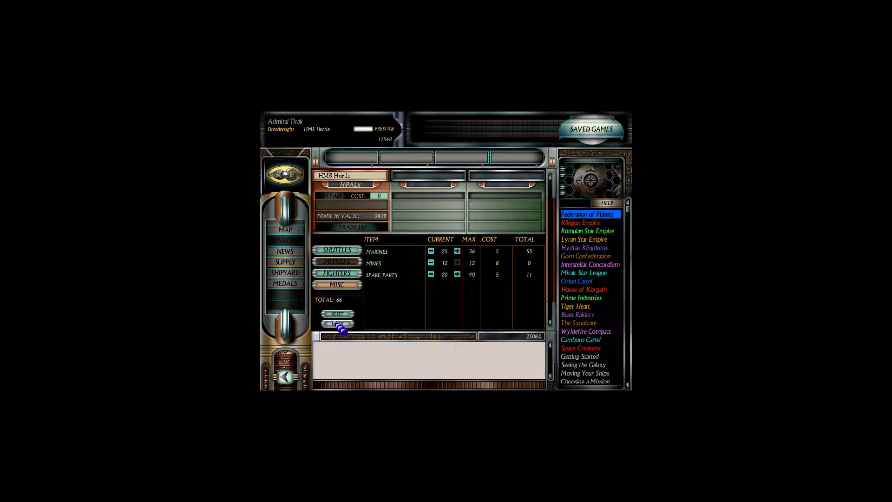
{"action": "left_click", "coordinate": [285, 272]}
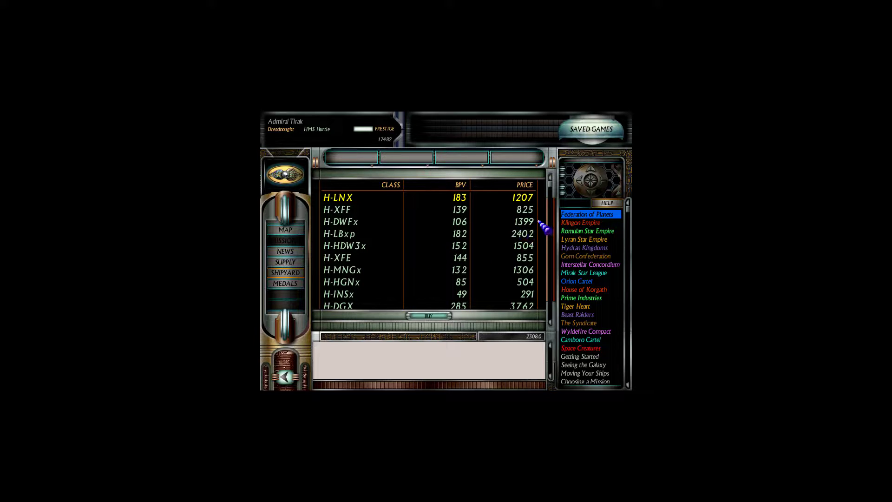
Return to the empire map and open the Mission Selector with convoy raid and patrol.
{"action": "scroll", "scroll_direction": "down", "scroll_amount": 3}
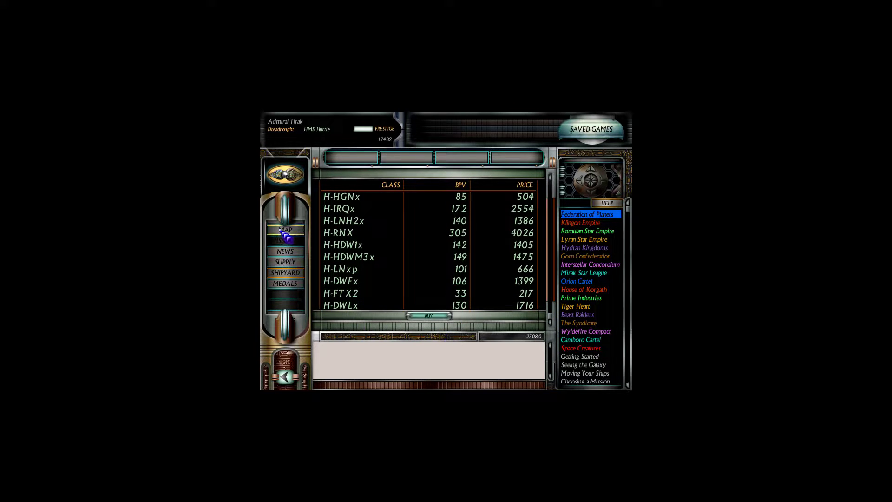
{"action": "left_click", "coordinate": [285, 230]}
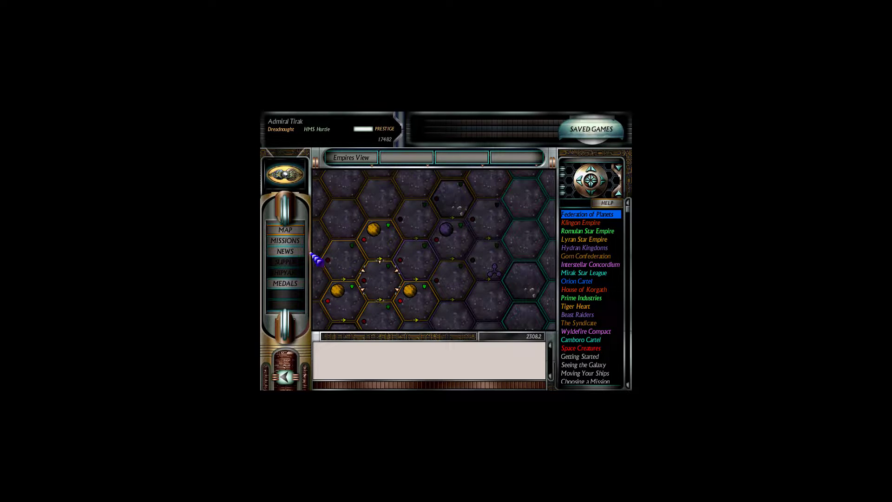
{"action": "left_click", "coordinate": [285, 240]}
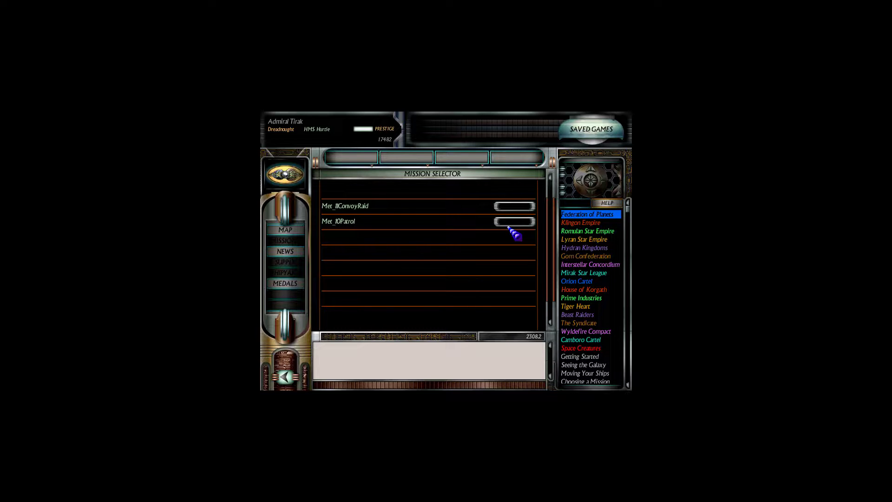
Select Met_10Patrol and launch it from the Mission Briefing.
{"action": "left_click", "coordinate": [512, 221]}
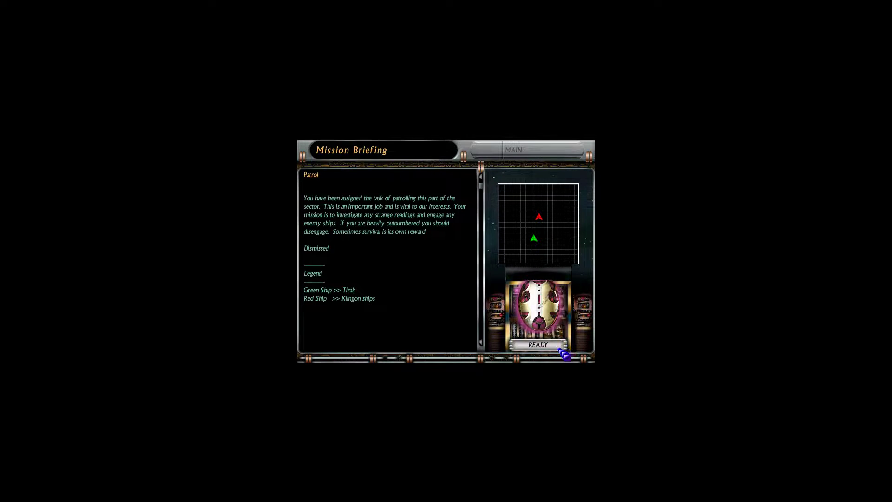
{"action": "left_click", "coordinate": [535, 344]}
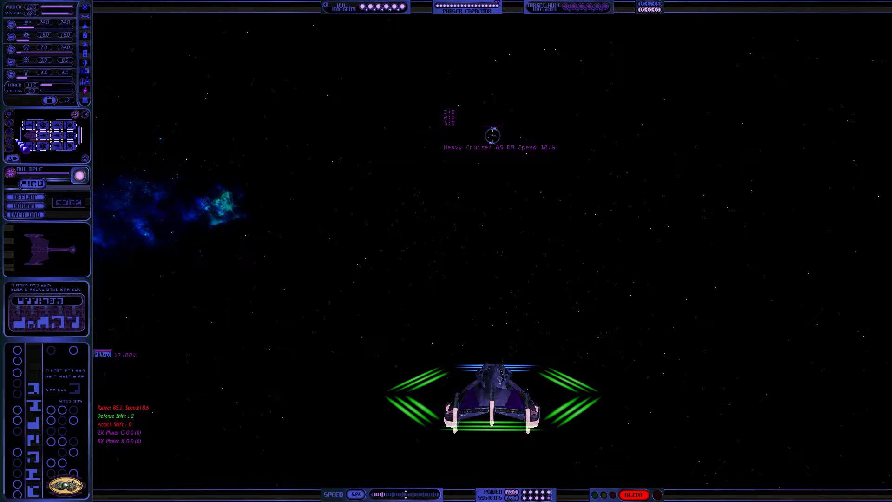
Fight the Klingon ships until the debriefing reports an Astounding Victory, +188 prestige.
{"action": "left_click", "coordinate": [11, 174]}
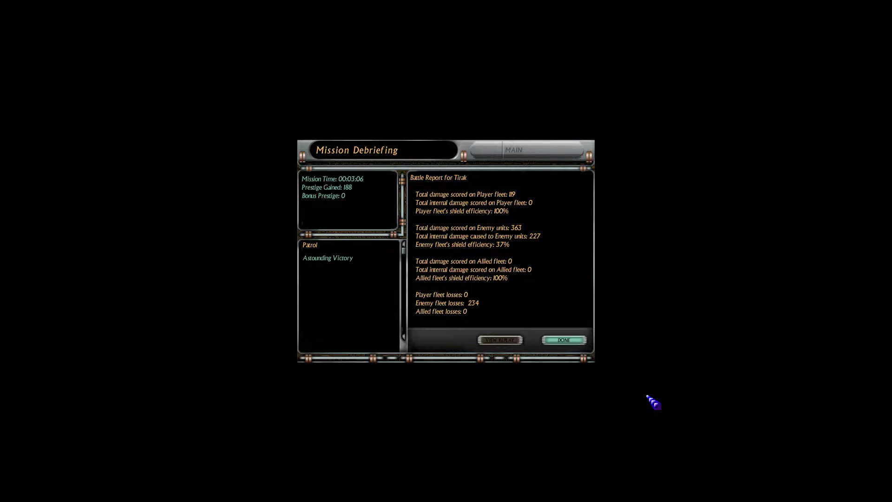
Dismiss the debriefing, returning to the empire map at 17670 prestige.
{"action": "left_click", "coordinate": [563, 340]}
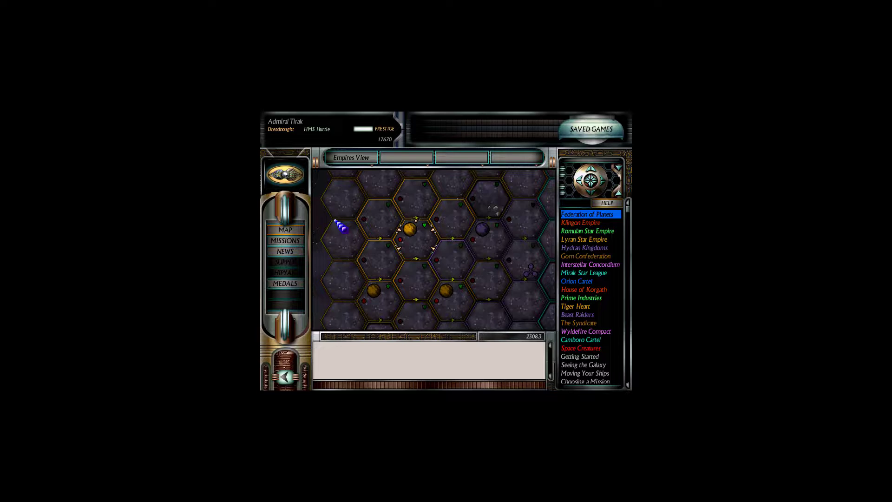
Open the Mission Selector listing a ship assault and a patrol mission.
{"action": "left_click", "coordinate": [285, 239]}
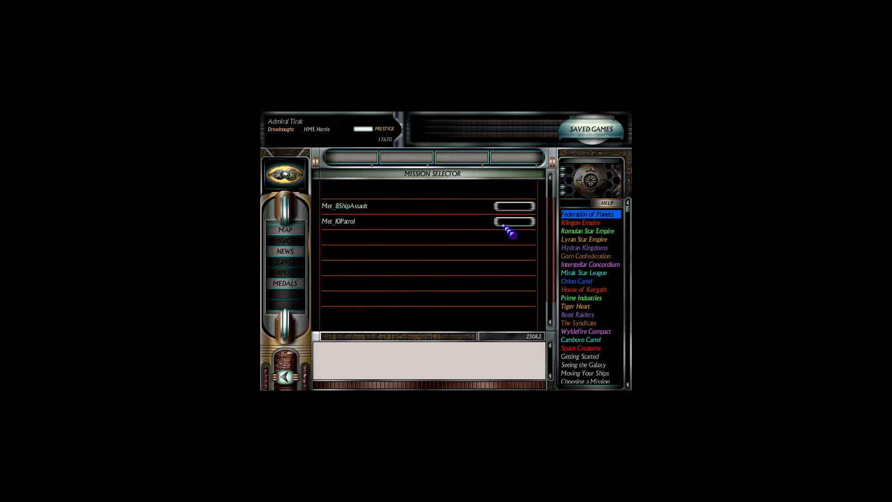
{"action": "mouse_move", "coordinate": [578, 298]}
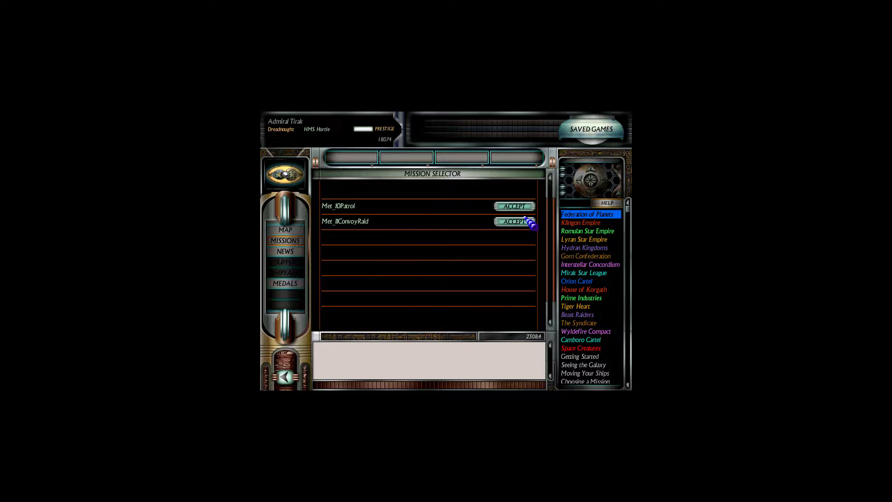
Accept Met_10Patrol against Lyran ships and launch it after the briefing.
{"action": "left_click", "coordinate": [514, 221]}
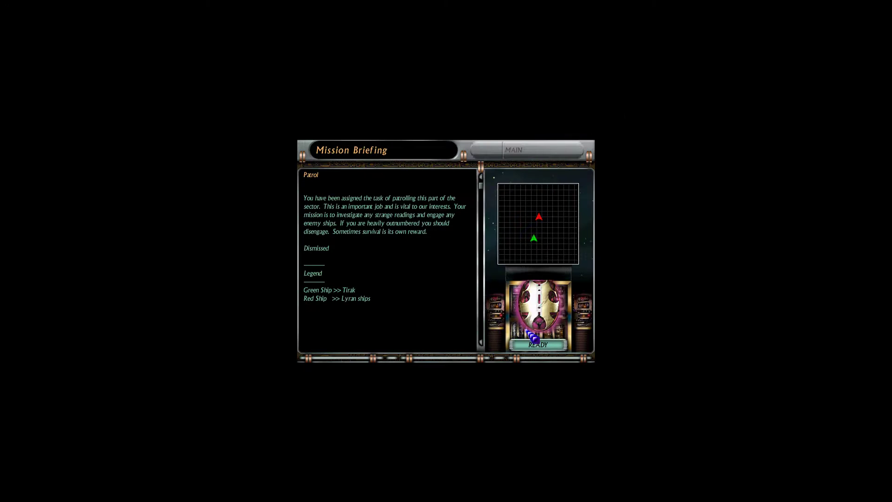
{"action": "left_click", "coordinate": [534, 344]}
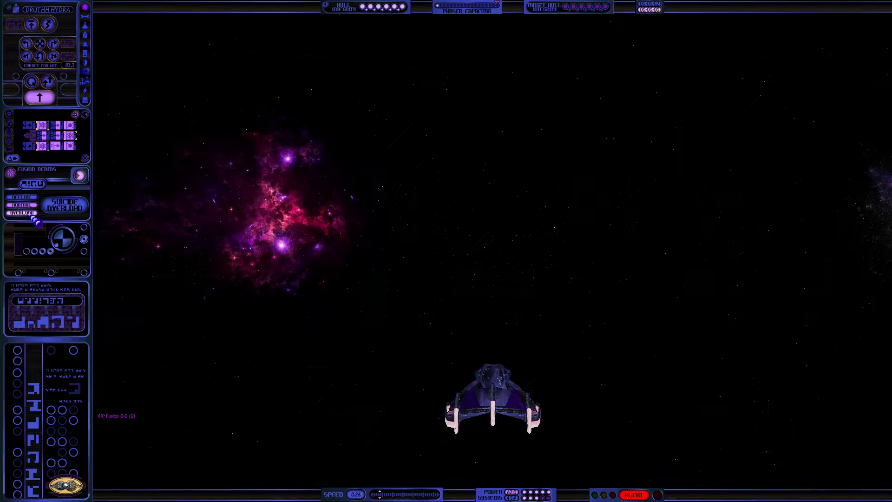
Win the Lyran patrol for 272 prestige and close the debriefing.
{"action": "left_click", "coordinate": [23, 212]}
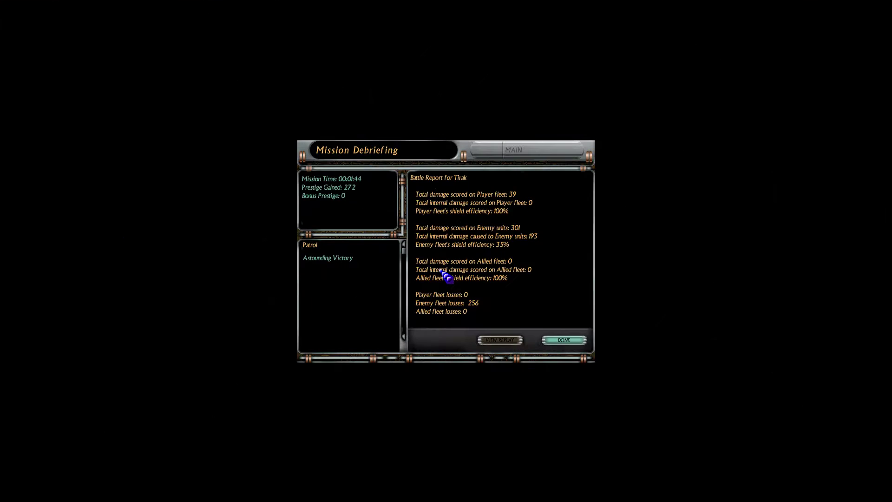
{"action": "left_click", "coordinate": [564, 340]}
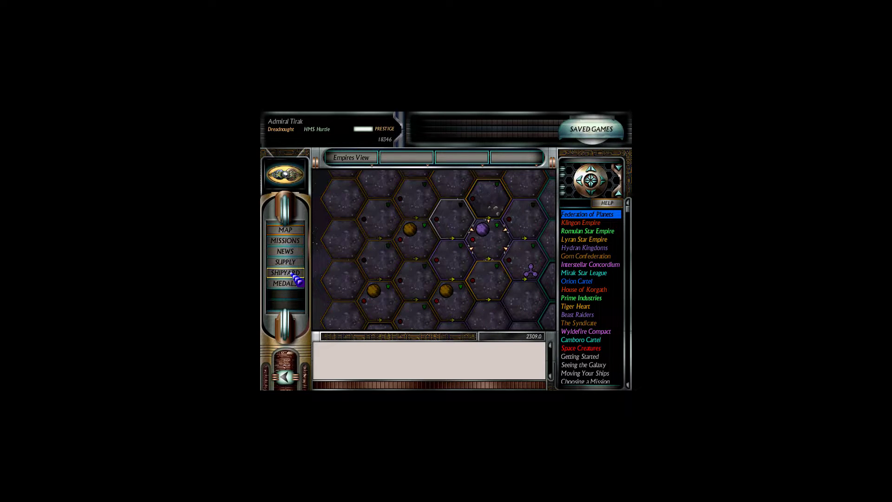
Open the shipyard's Choose Vessel screen showing the MNRx Monarch Battleship dreadnought's stats.
{"action": "left_click", "coordinate": [285, 272]}
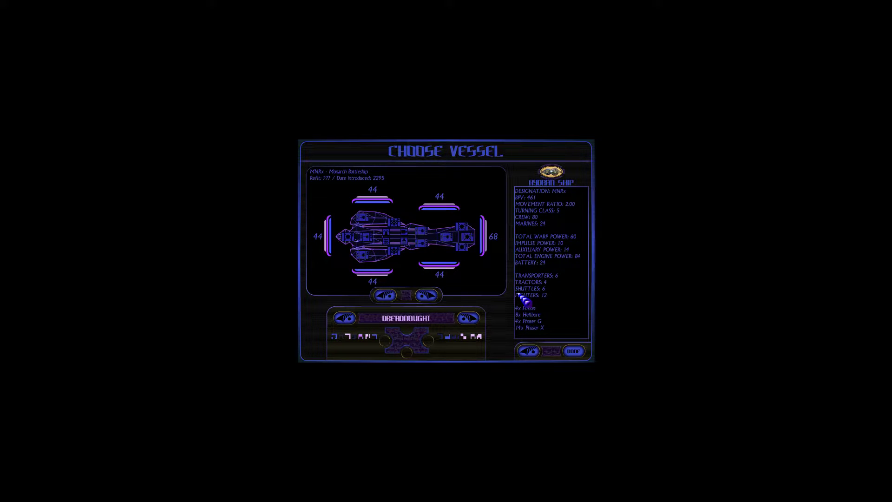
{"action": "mouse_move", "coordinate": [579, 329]}
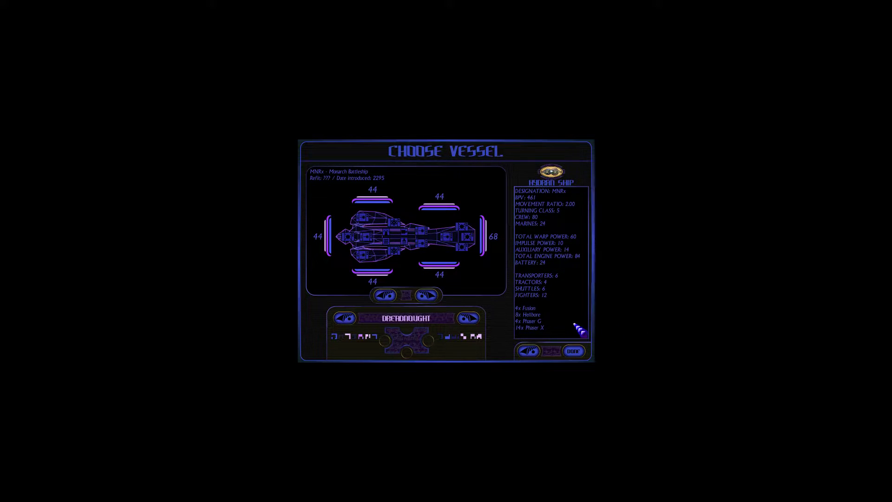
{"action": "left_click", "coordinate": [426, 295]}
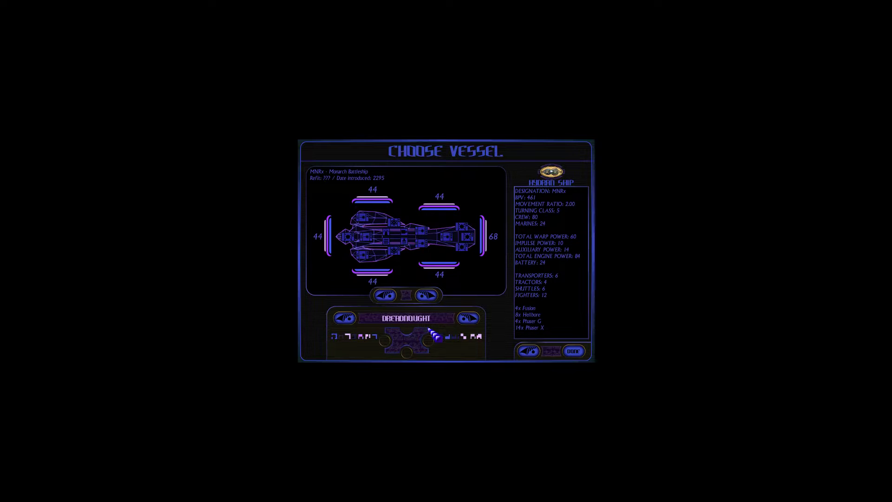
{"action": "mouse_move", "coordinate": [569, 319]}
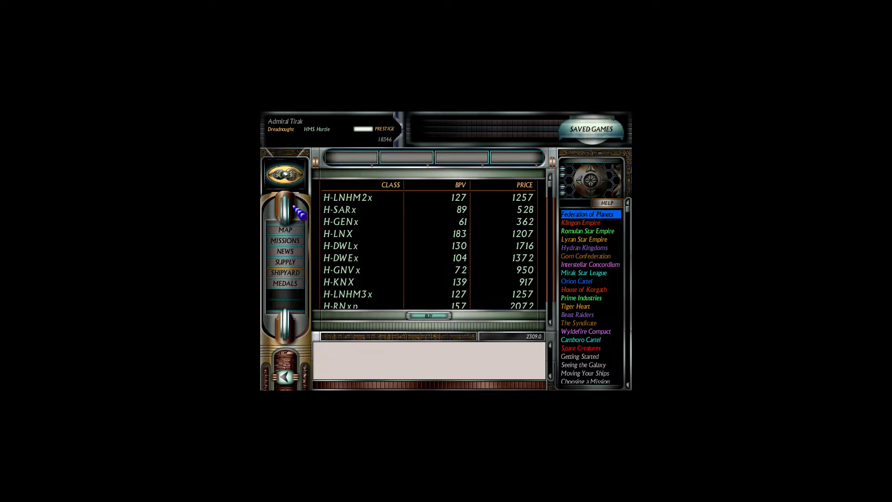
Resupply HMS Hurtle's fighter squadrons, leaving 18286 prestige, and return to the empire map.
{"action": "left_click", "coordinate": [285, 262]}
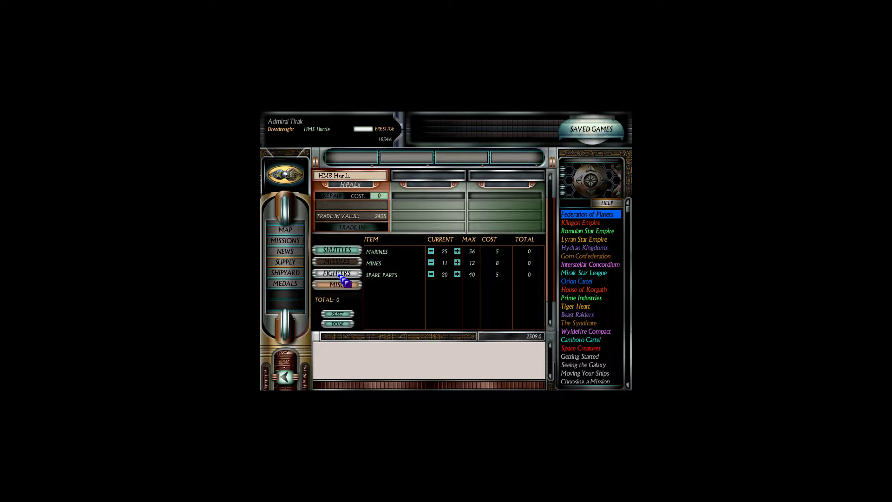
{"action": "left_click", "coordinate": [337, 274]}
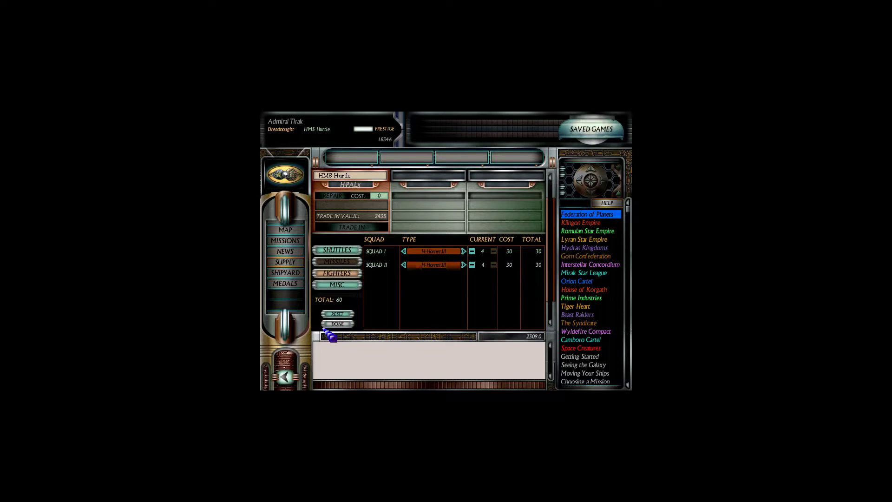
{"action": "left_click", "coordinate": [338, 324]}
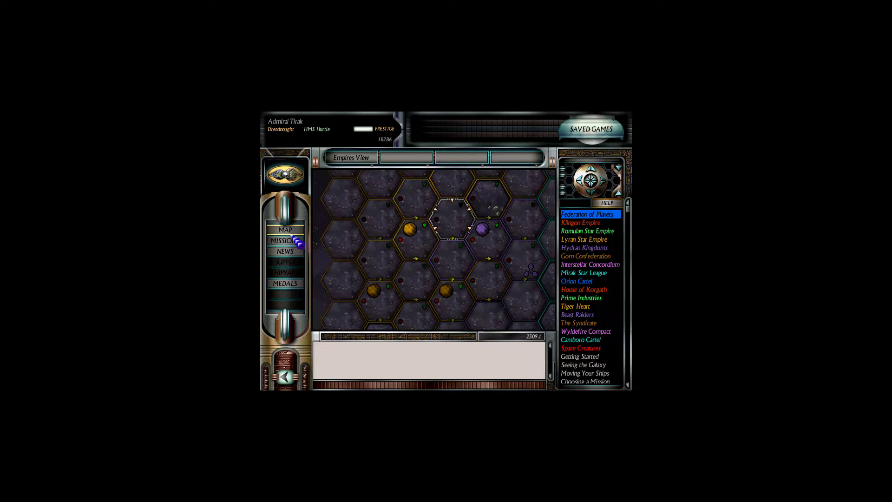
Accept the Met_10Patrol mission from the Mission Selector to view its Lyran briefing.
{"action": "left_click", "coordinate": [285, 241]}
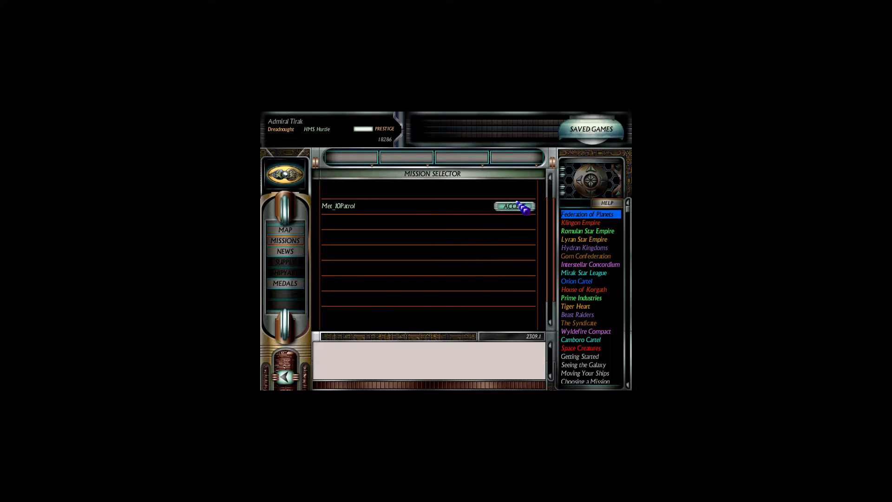
{"action": "left_click", "coordinate": [511, 205]}
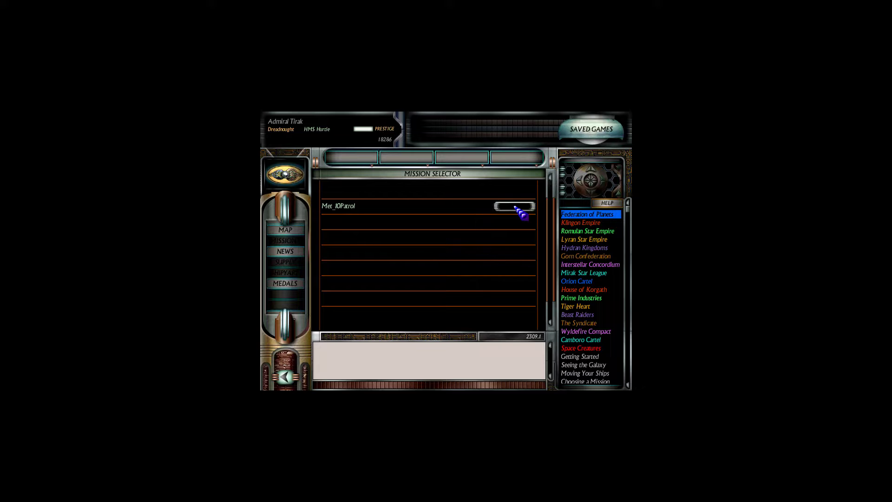
{"action": "left_click", "coordinate": [515, 206]}
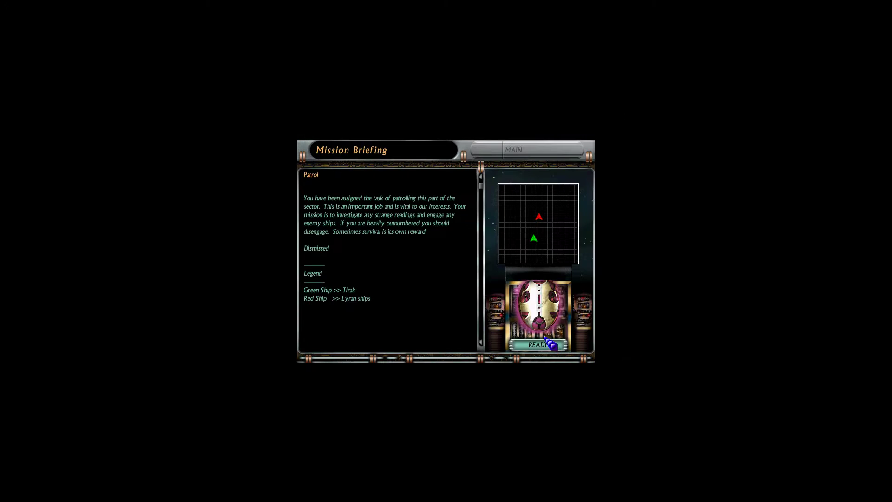
{"action": "left_click", "coordinate": [538, 345]}
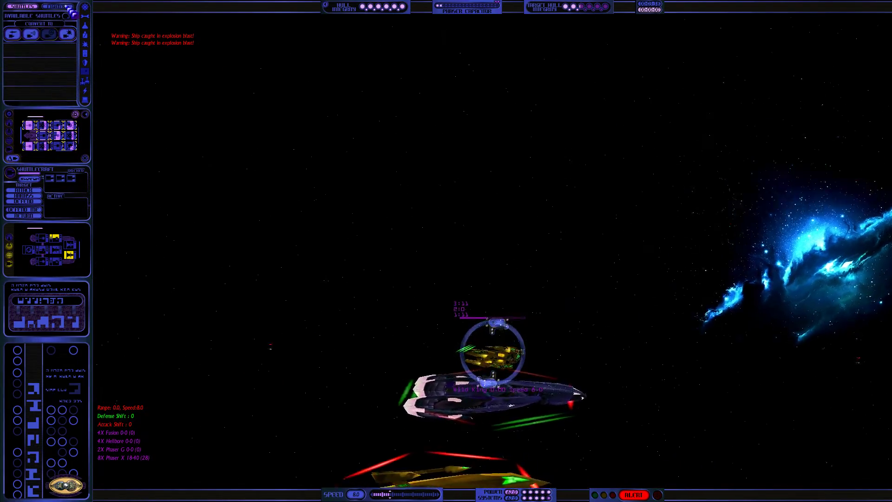
{"action": "left_click", "coordinate": [54, 6]}
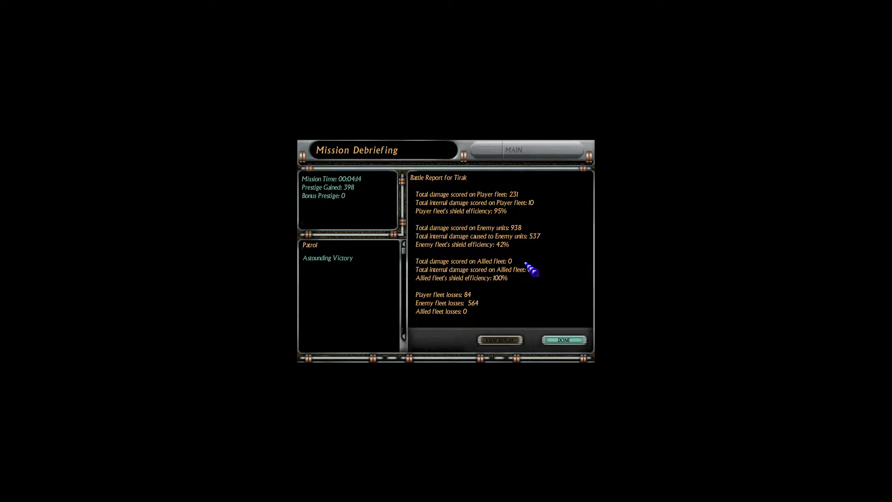
Close the Astounding Victory debriefing (398 prestige) to reach the empire map at 18684.
{"action": "left_click", "coordinate": [564, 340]}
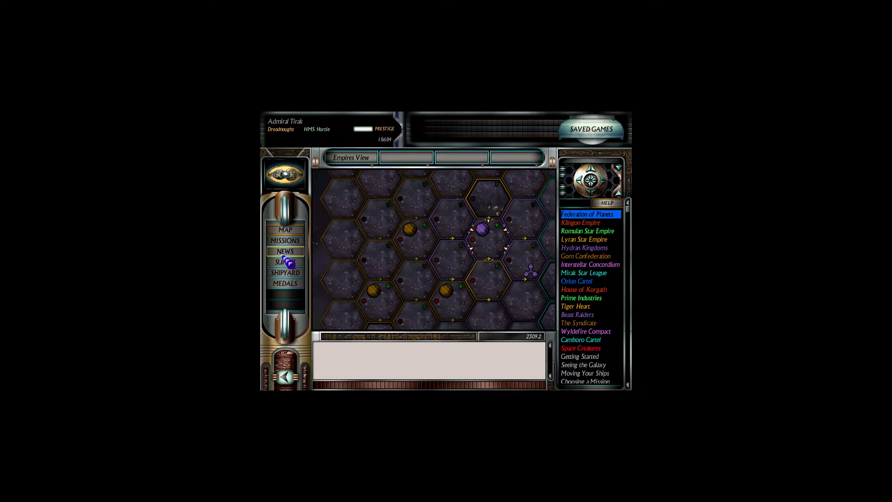
Resupply HMS Hurtle's fighters down to 18544 prestige and accept another Lyran patrol mission.
{"action": "left_click", "coordinate": [284, 272]}
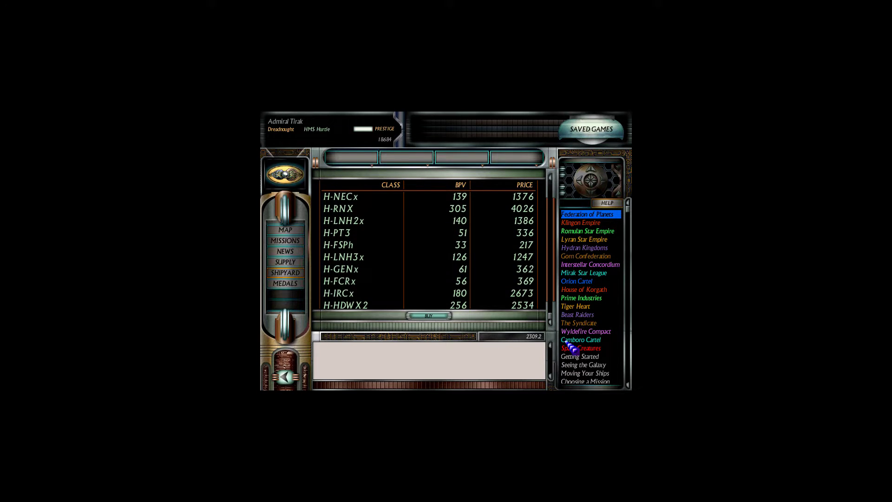
{"action": "left_click", "coordinate": [370, 305]}
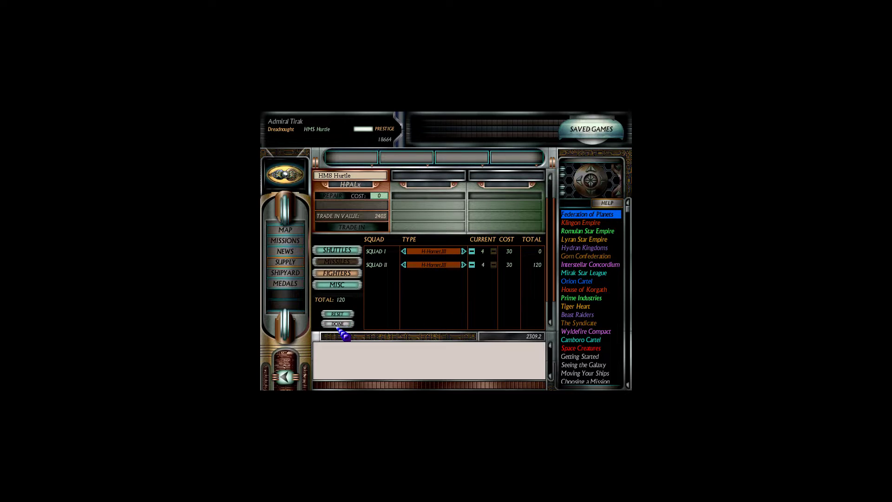
{"action": "left_click", "coordinate": [338, 323]}
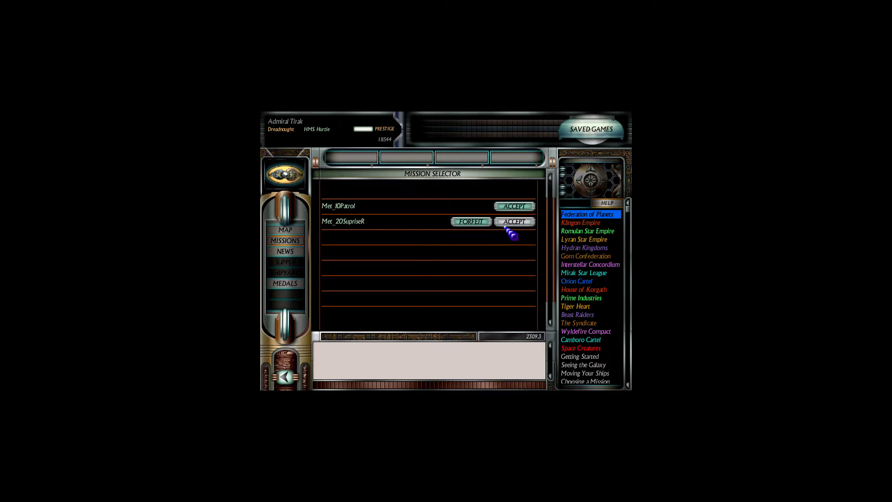
{"action": "left_click", "coordinate": [515, 221]}
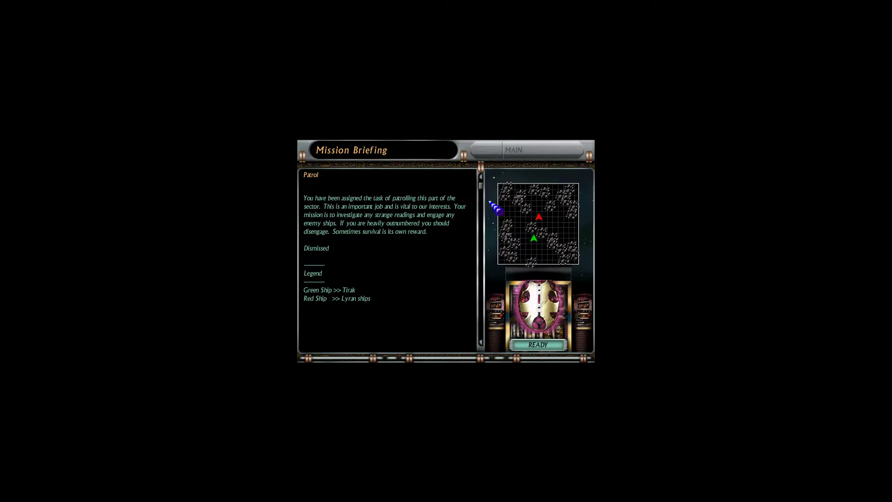
Fight the Lyran patrol to a 252-prestige Astounding Victory, then close the debriefing.
{"action": "left_click", "coordinate": [537, 344]}
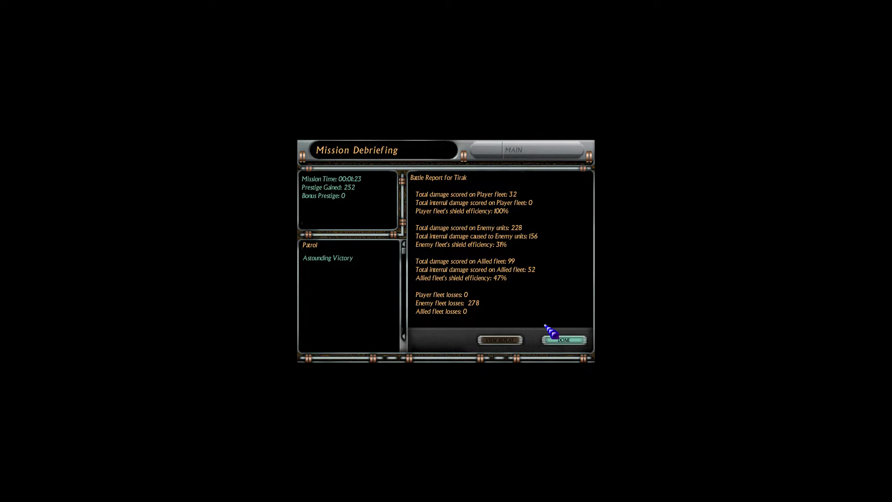
{"action": "left_click", "coordinate": [565, 340]}
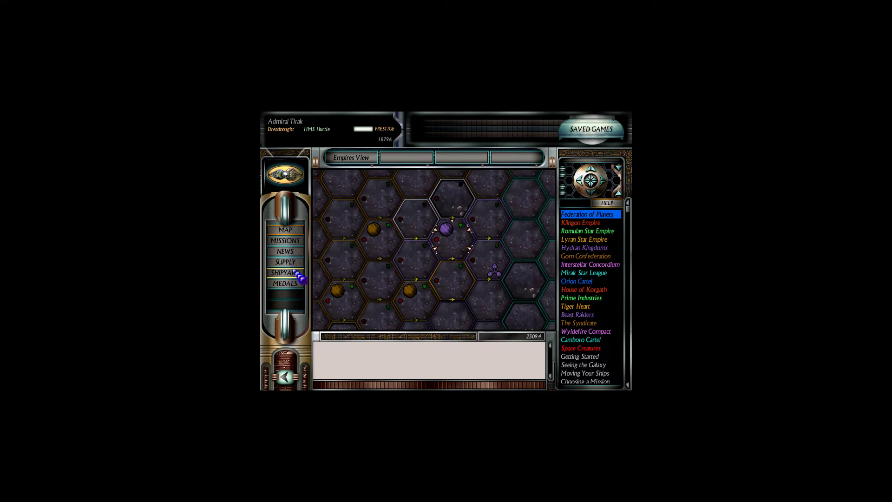
Browse the shipyard's Hydran classes and prices, highlighting the H-HDWXSR.
{"action": "left_click", "coordinate": [285, 272]}
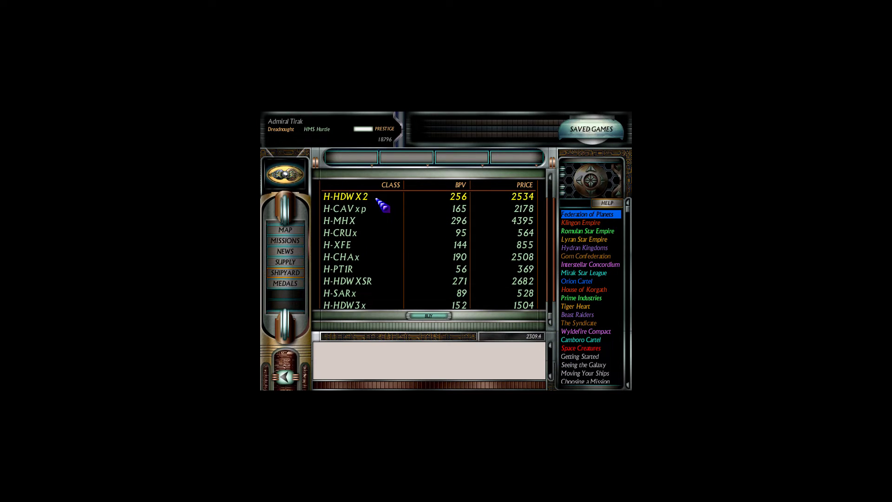
{"action": "mouse_move", "coordinate": [362, 241]}
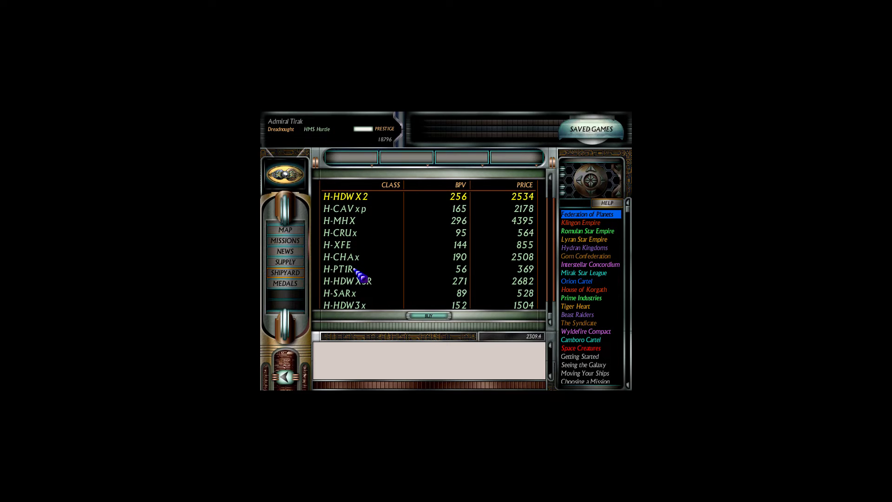
{"action": "mouse_move", "coordinate": [378, 294]}
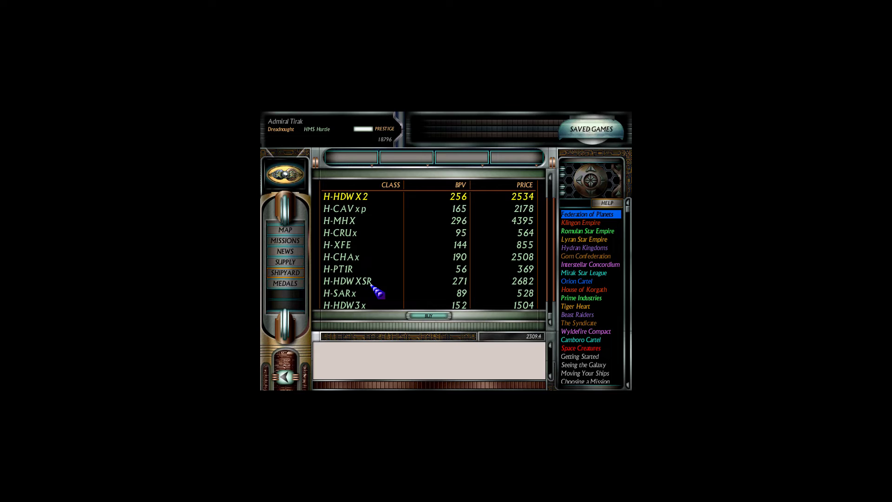
{"action": "left_click", "coordinate": [347, 281]}
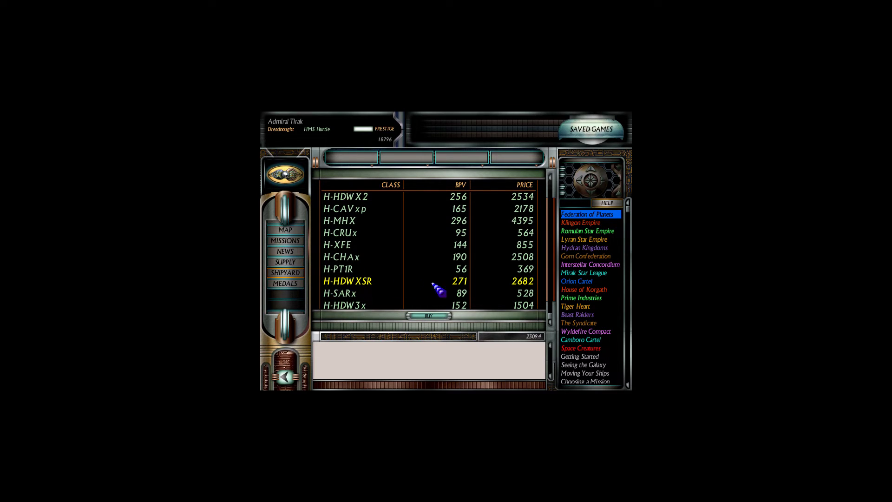
{"action": "mouse_move", "coordinate": [378, 313]}
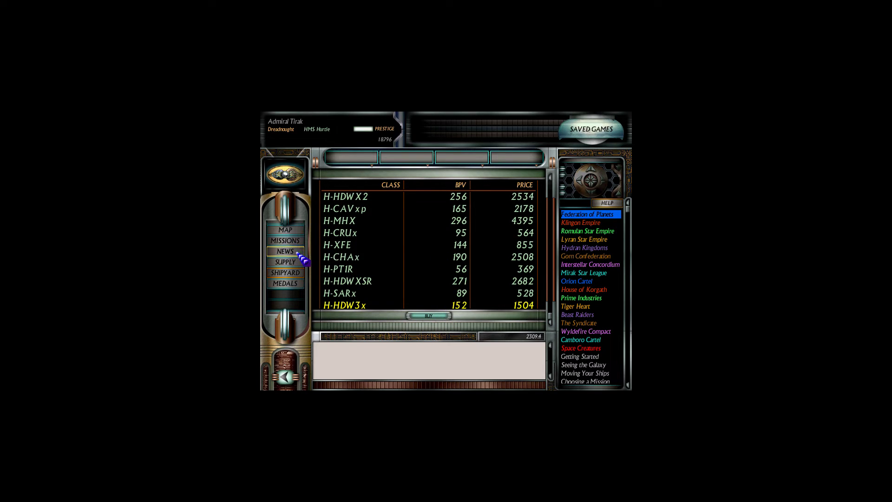
Raise HMS Hurtle's spare parts to 34 of 40 under Misc supplies, totaling 77.
{"action": "left_click", "coordinate": [285, 273]}
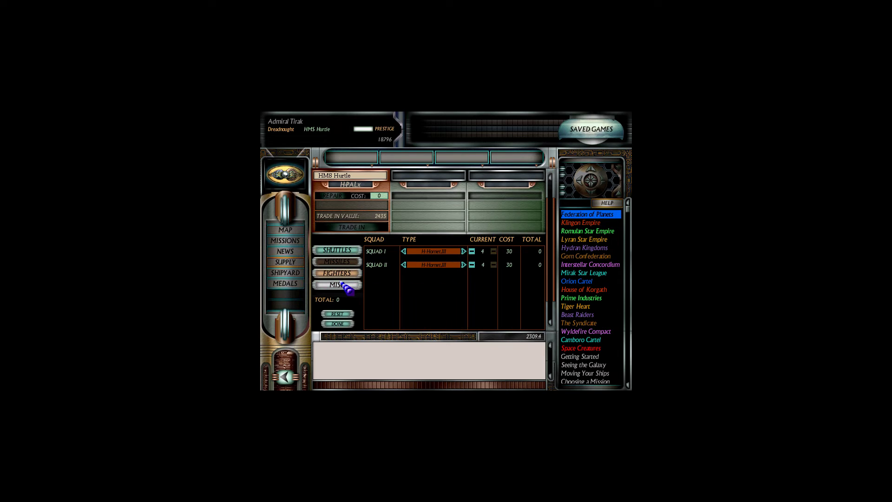
{"action": "left_click", "coordinate": [337, 285]}
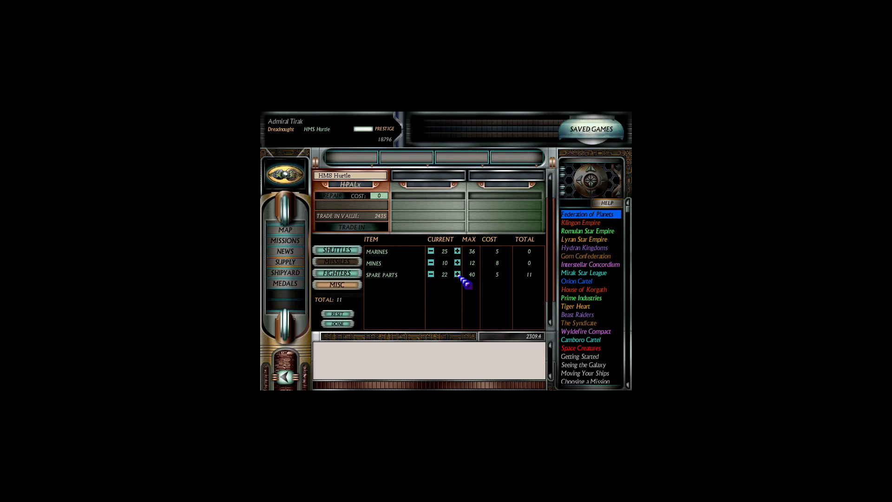
{"action": "left_click", "coordinate": [456, 274]}
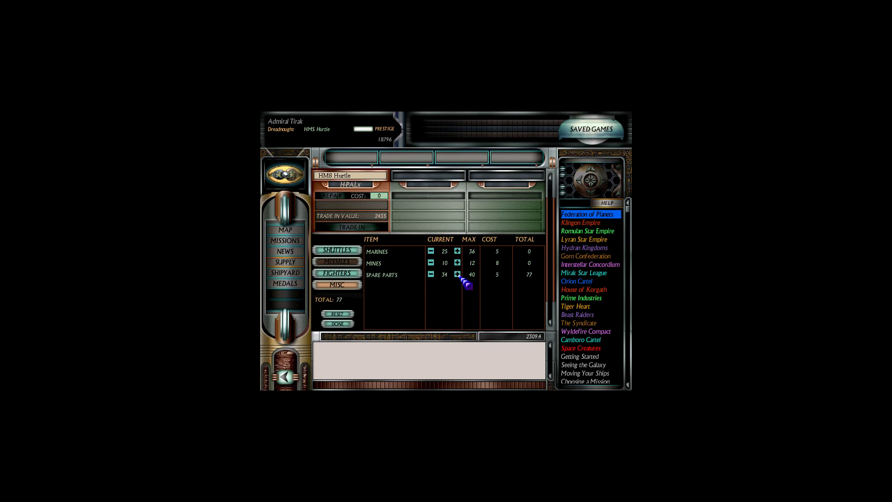